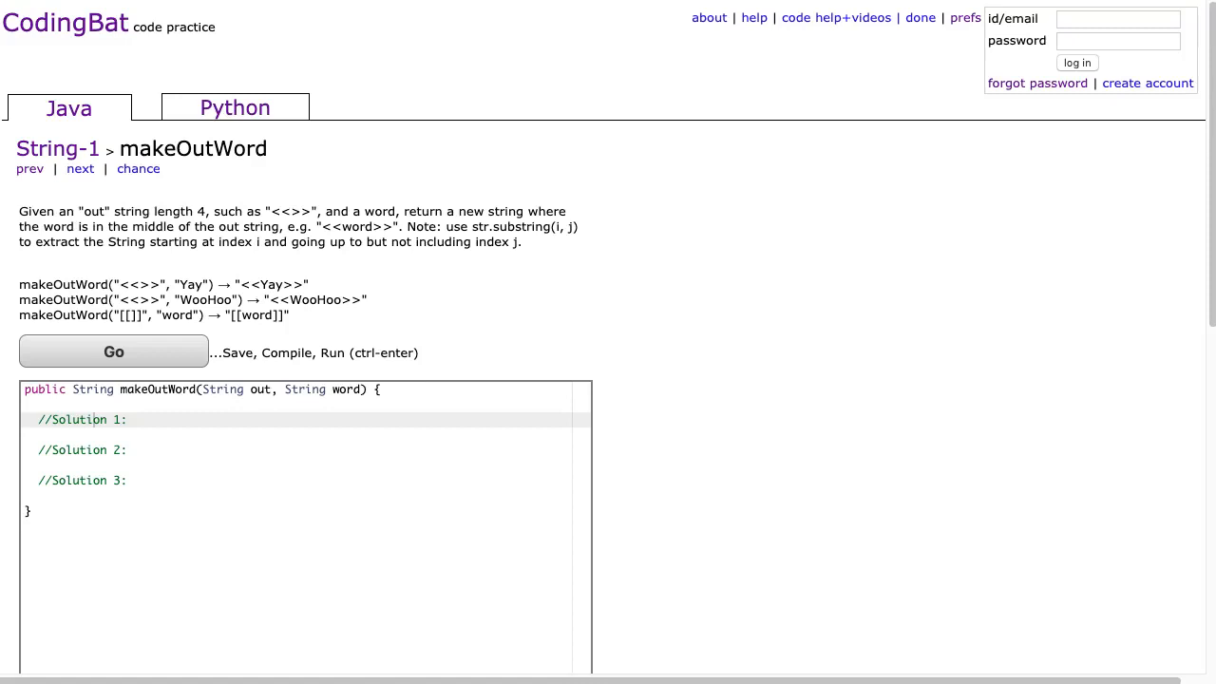
{"action": "mouse_move", "coordinate": [295, 157]}
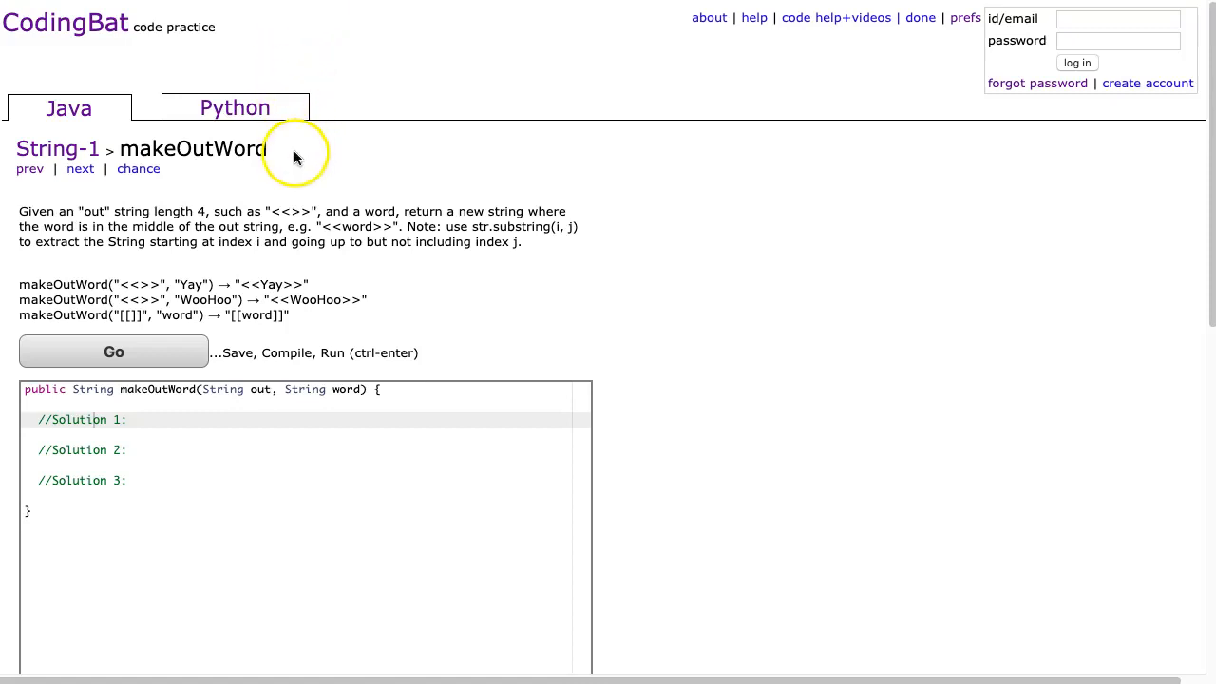
{"action": "mouse_move", "coordinate": [50, 128]}
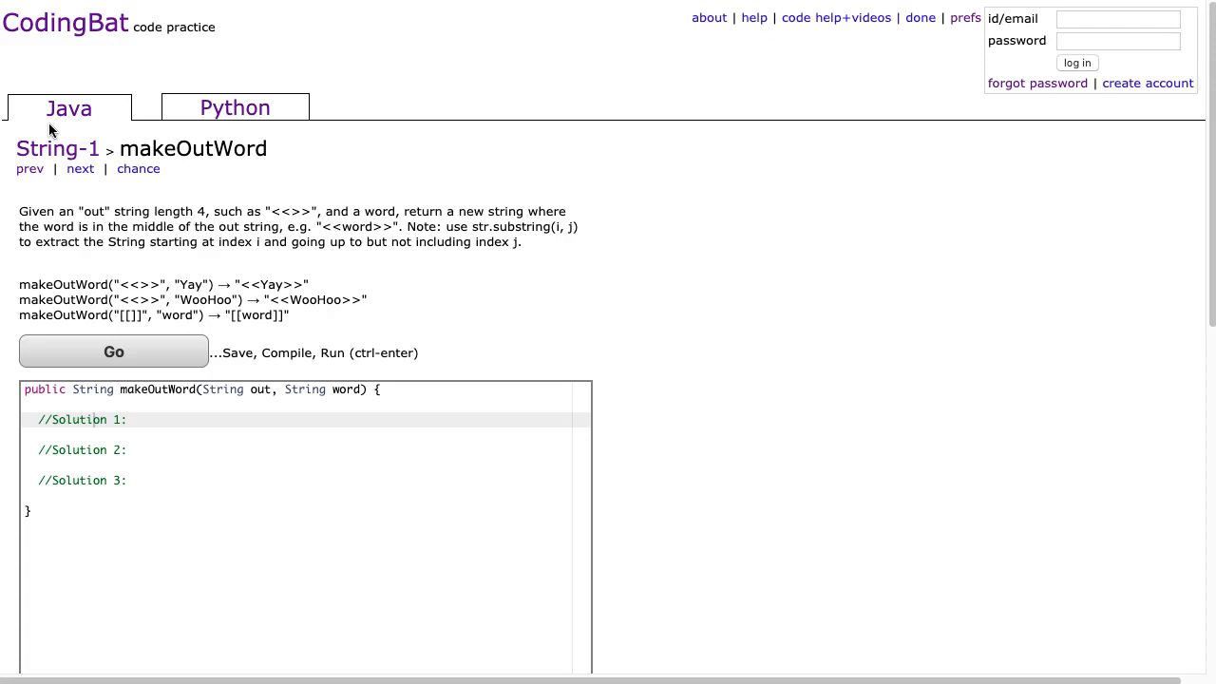
{"action": "mouse_move", "coordinate": [163, 200]}
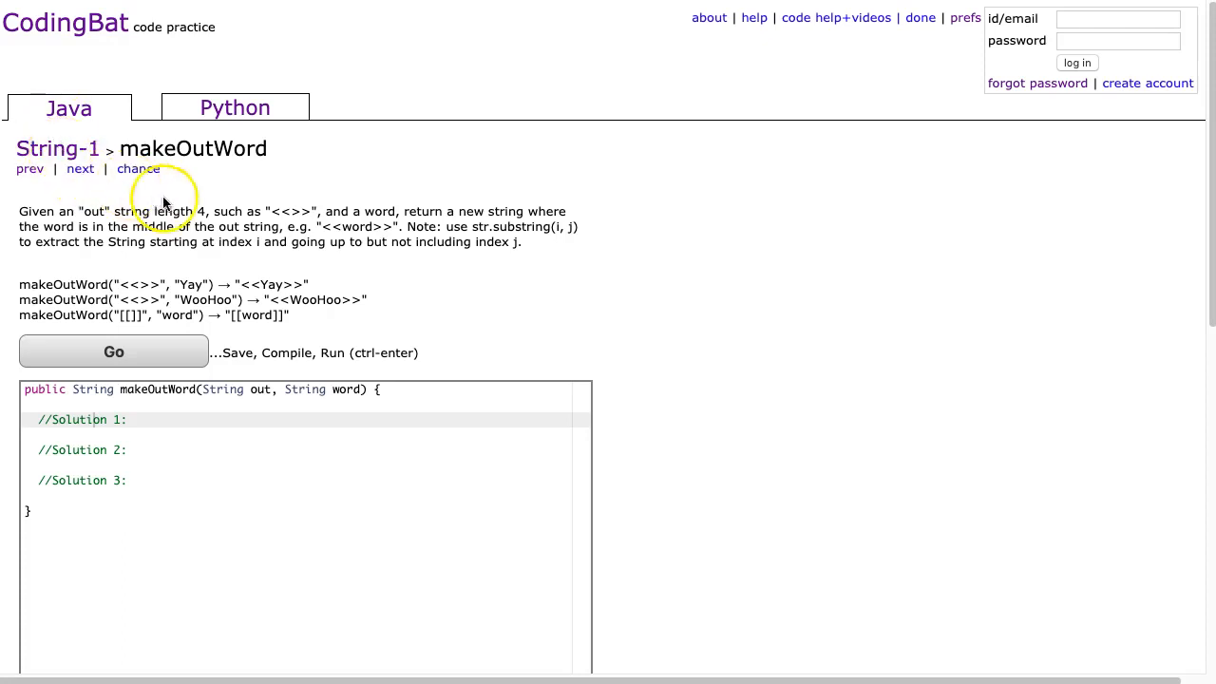
{"action": "mouse_move", "coordinate": [290, 211]}
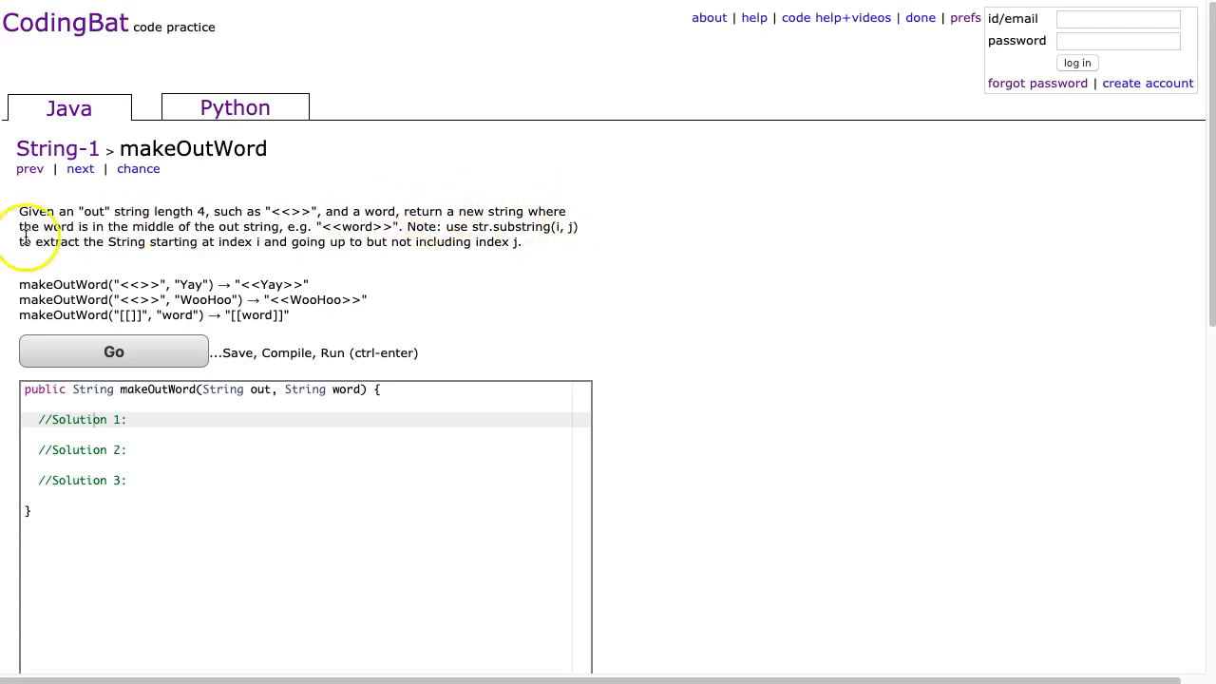
{"action": "mouse_move", "coordinate": [313, 233]}
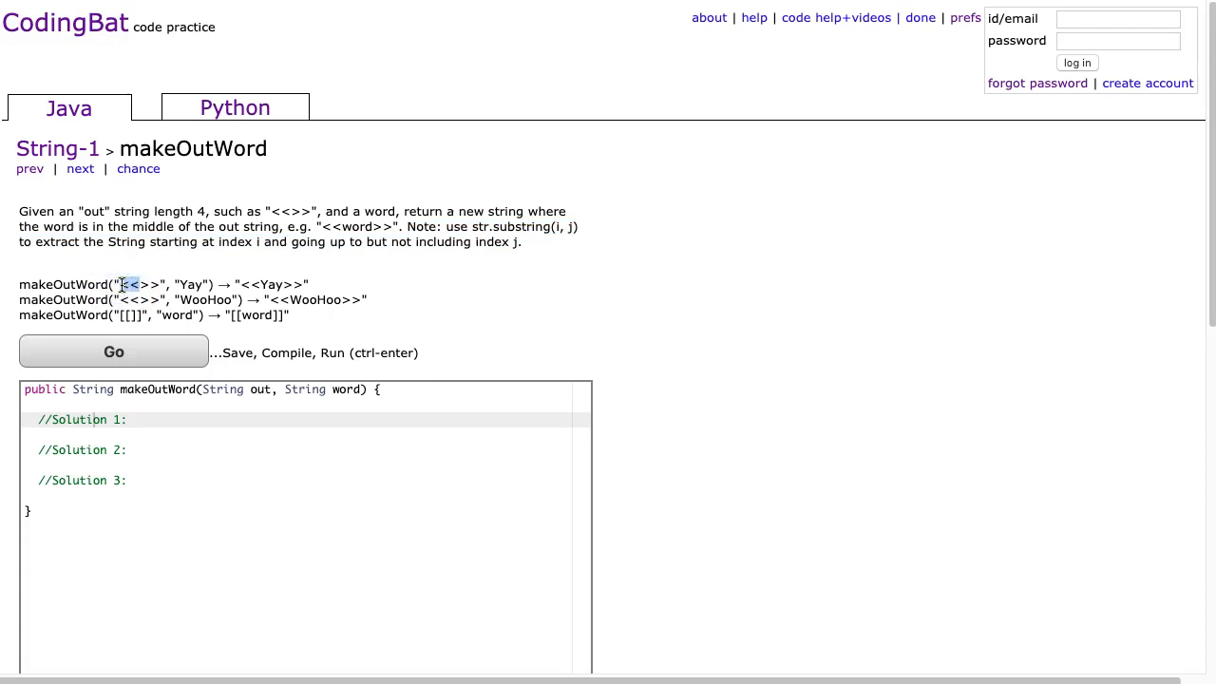
{"action": "mouse_move", "coordinate": [190, 291]}
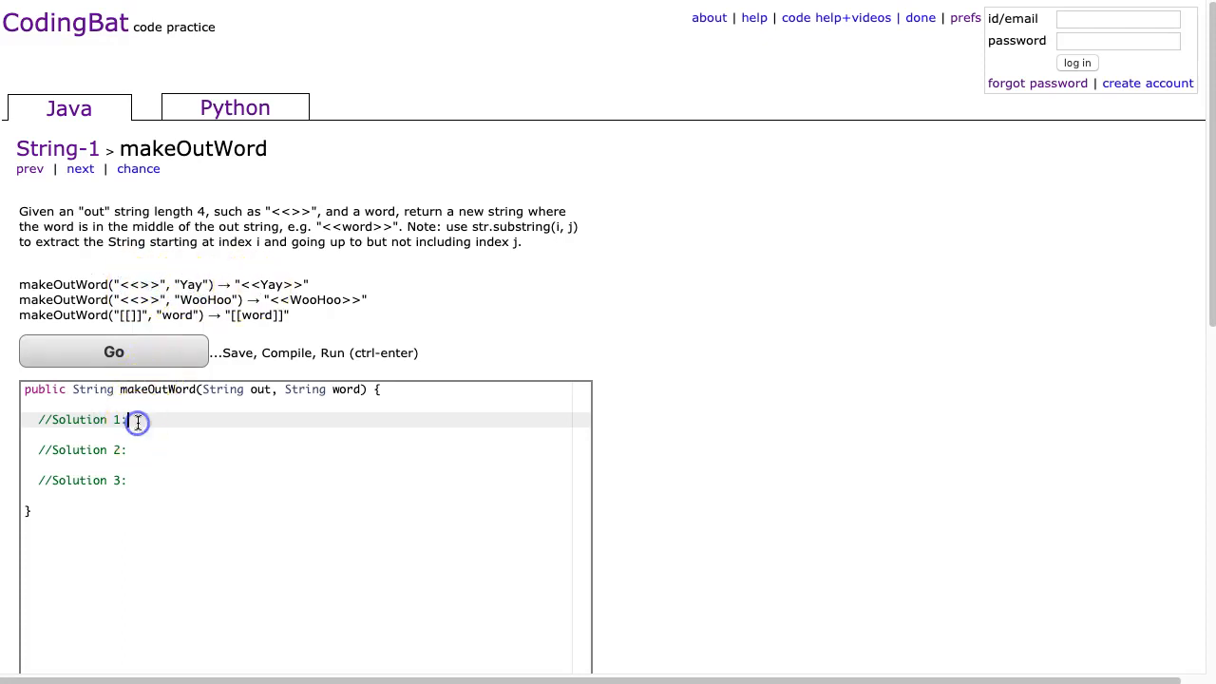
Under Solution 1, type return out.substring(0,2) + word + out.substring(...) with the second call's indices
{"action": "type", "text": "return"}
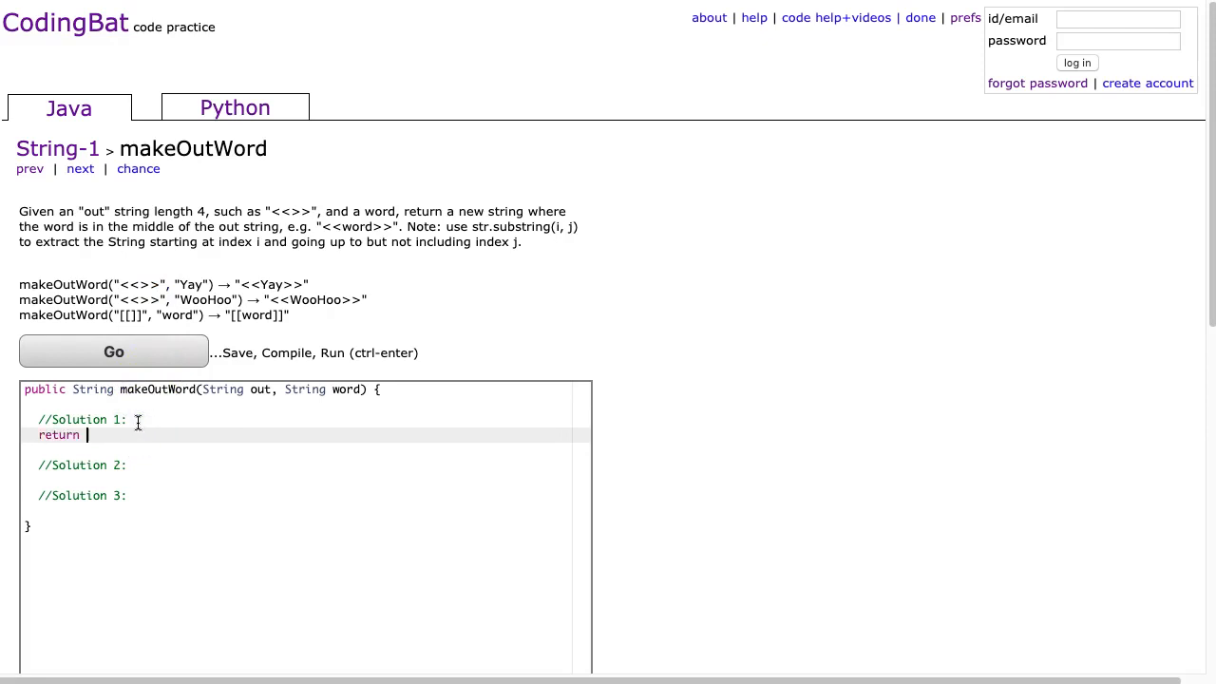
{"action": "type", "text": "str"}
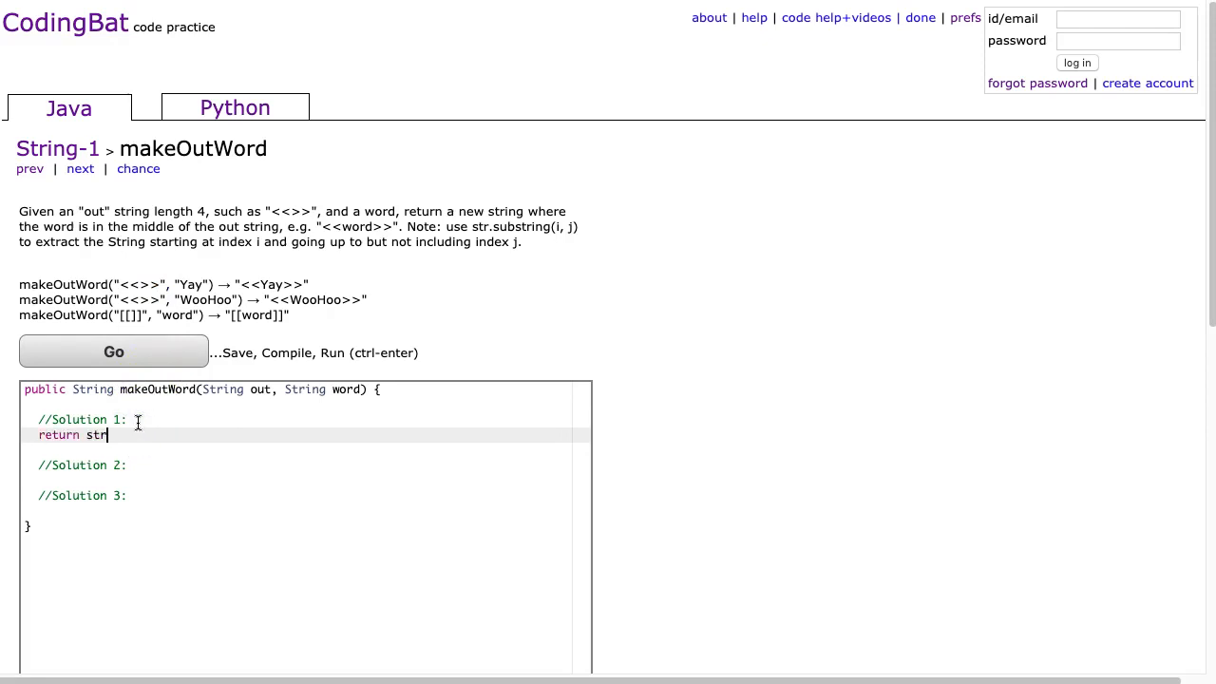
{"action": "type", "text": "out.substring"}
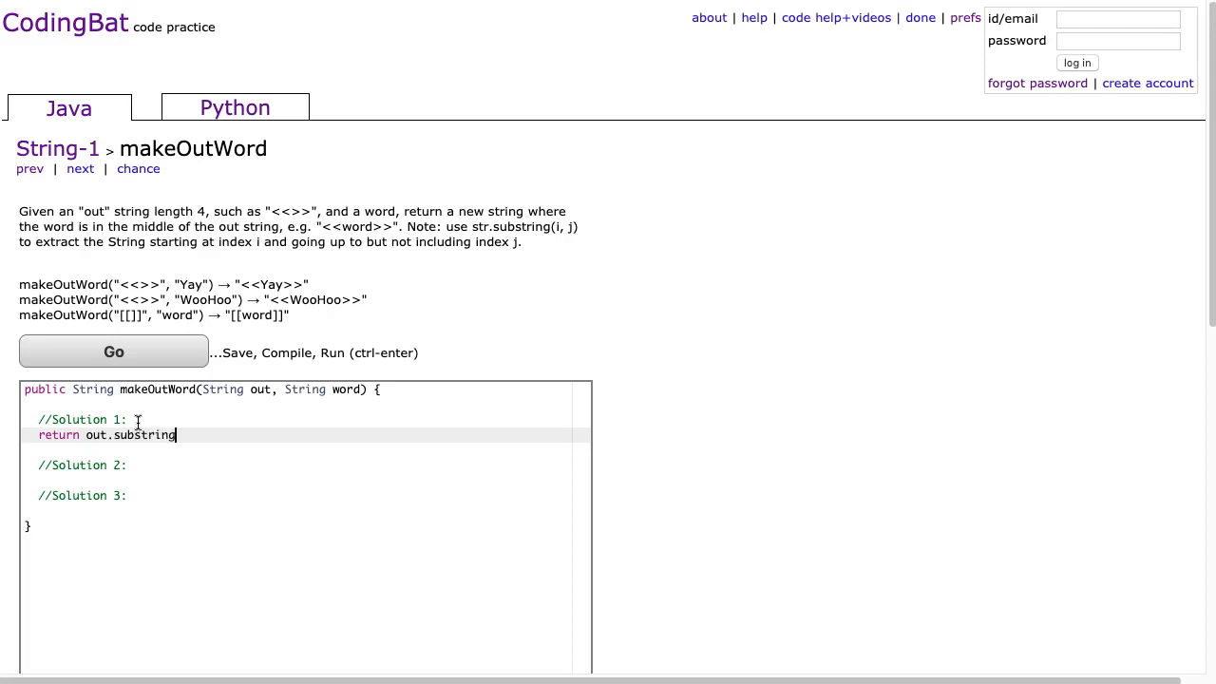
{"action": "type", "text": "(0,2) +"}
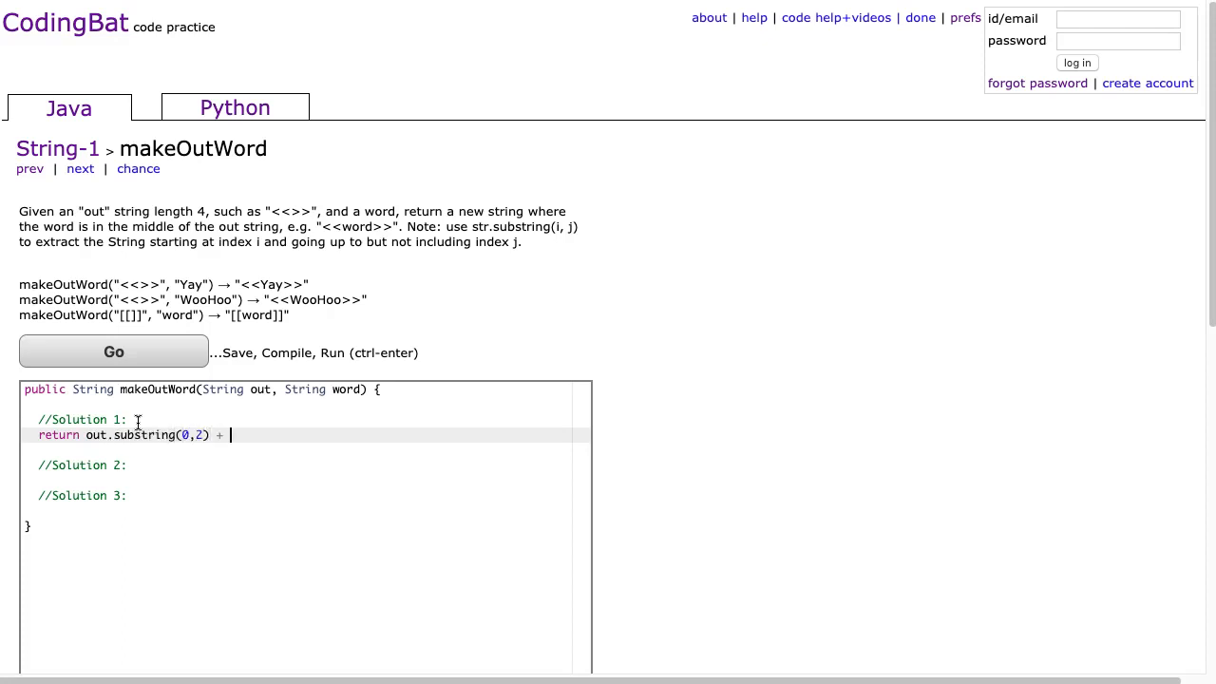
{"action": "type", "text": "word"}
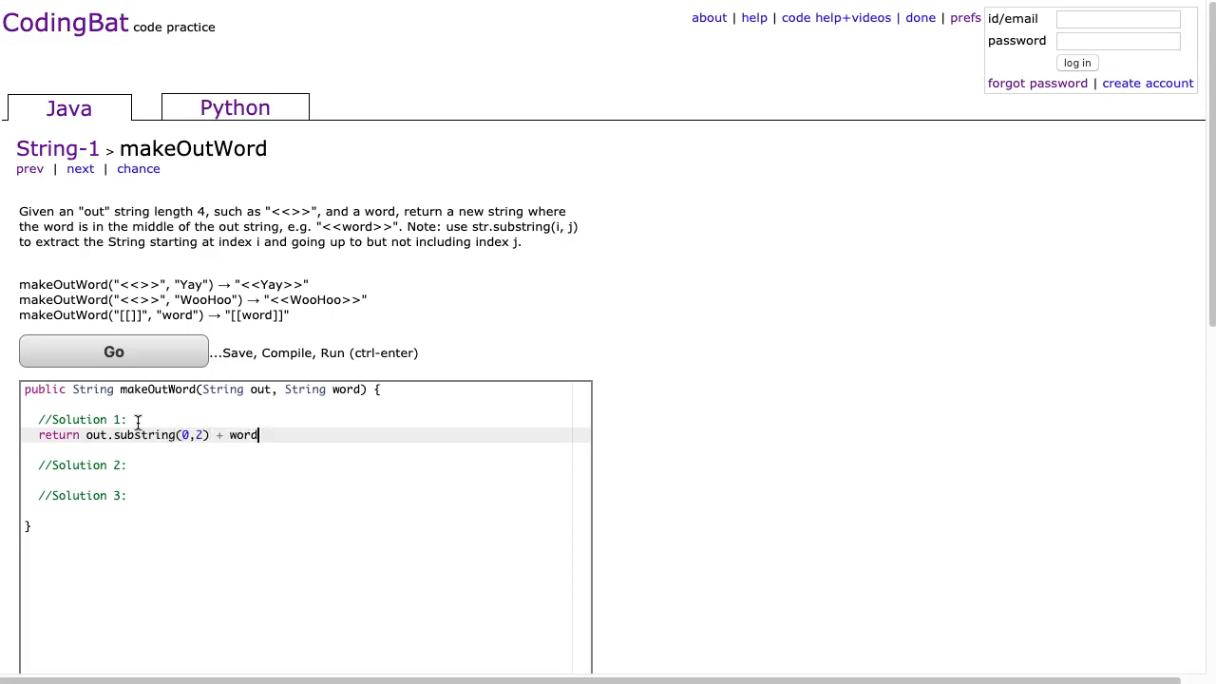
{"action": "type", "text": "+ out.substring()"}
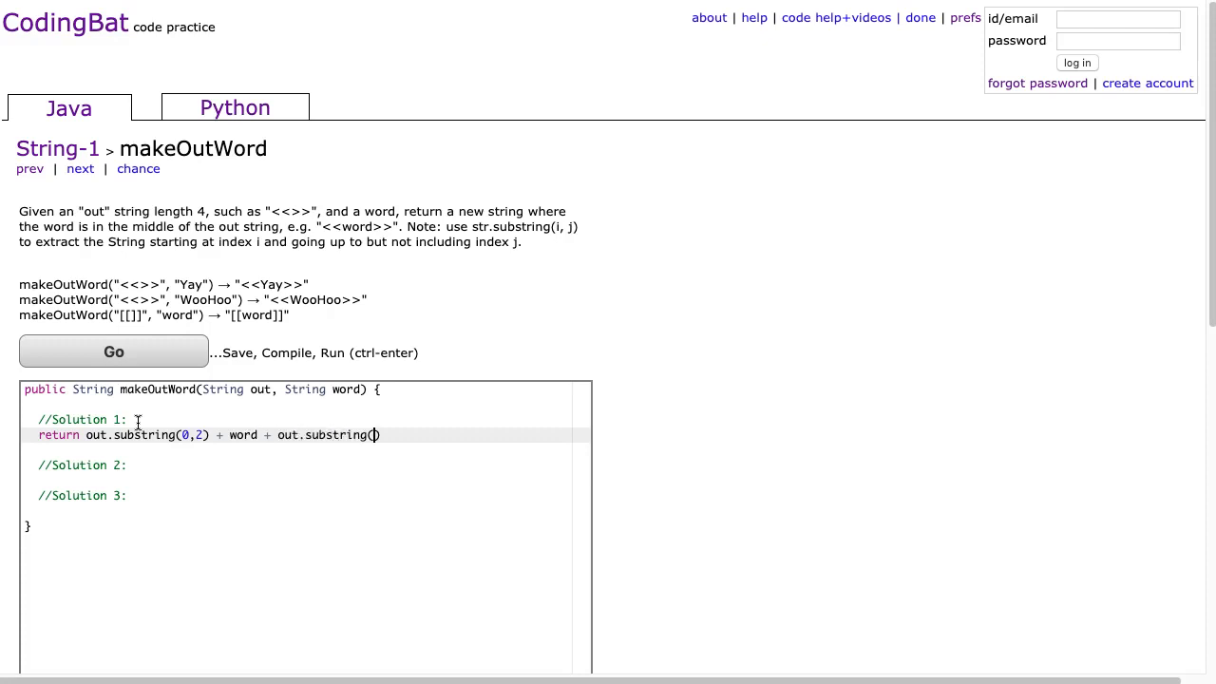
{"action": "type", "text": "3,4"}
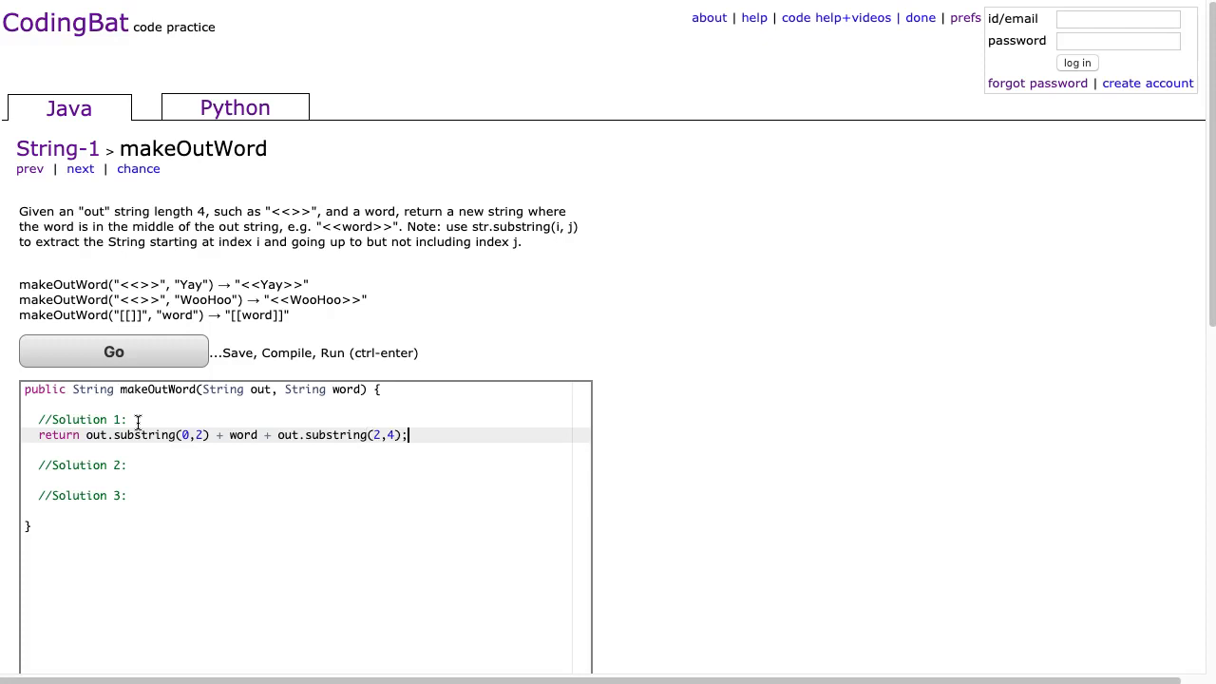
Run Solution 1 against the tests to get All Correct
{"action": "left_click", "coordinate": [113, 351]}
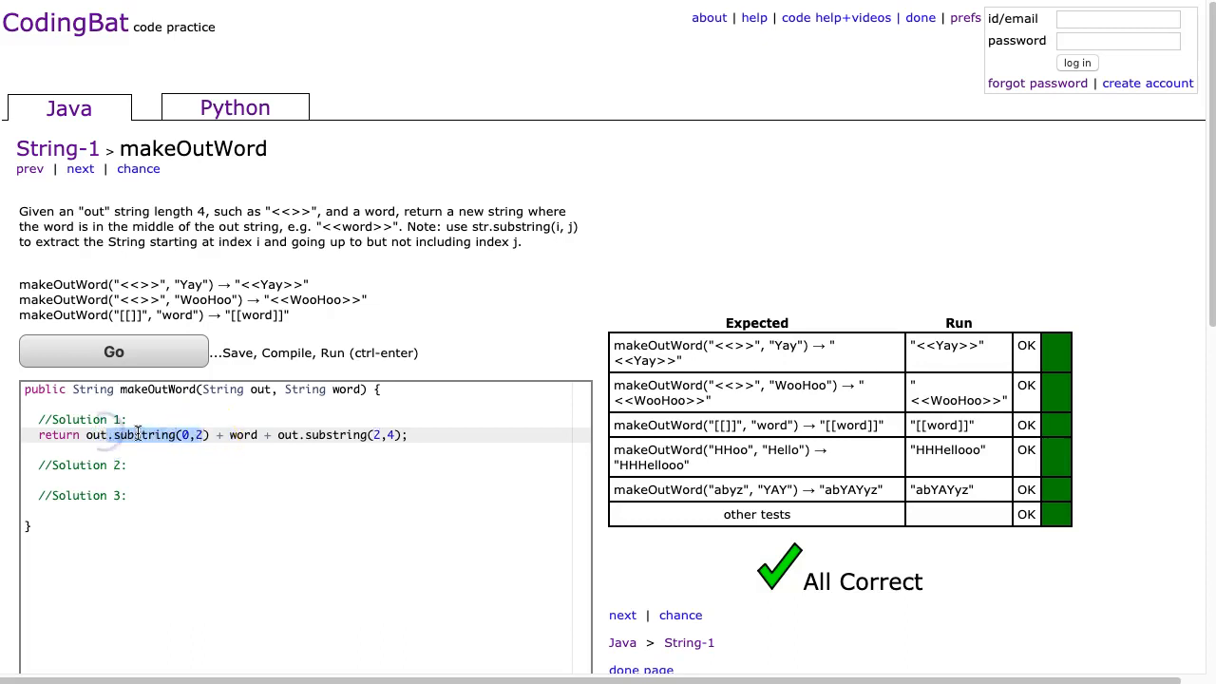
{"action": "mouse_move", "coordinate": [149, 421]}
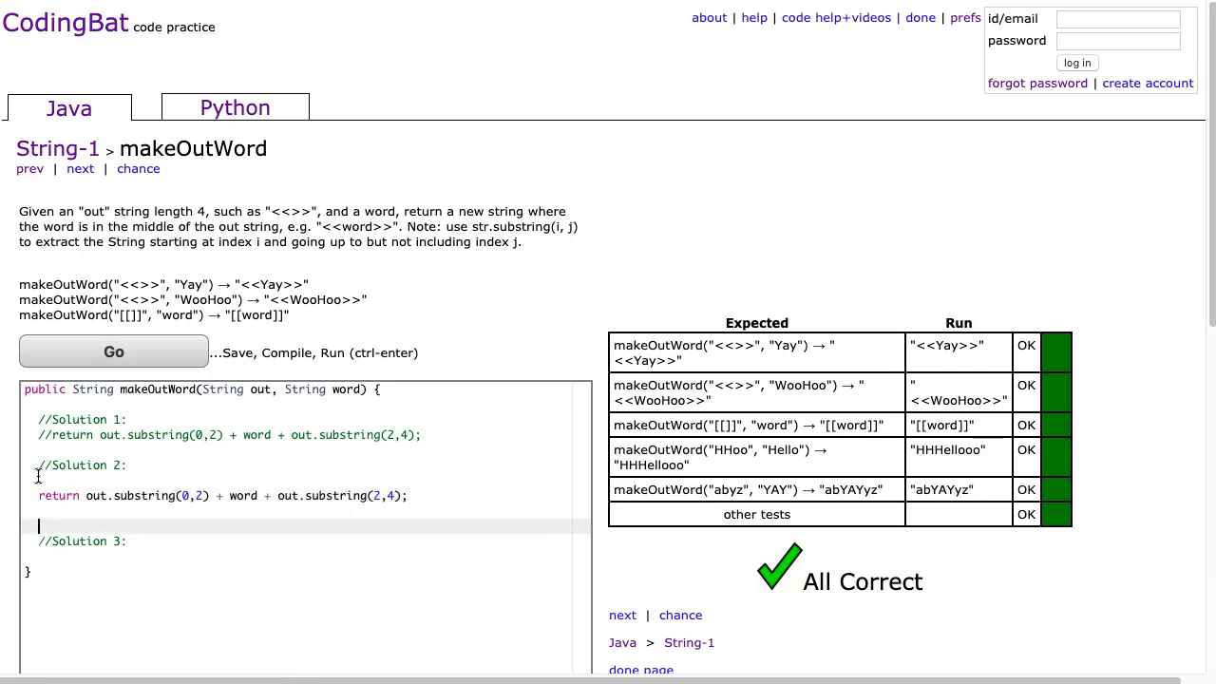
Type the comment about overloaded methods and parameters under Solution 2
{"action": "type", "text": "//Overloaded methods have the same name, but different par"}
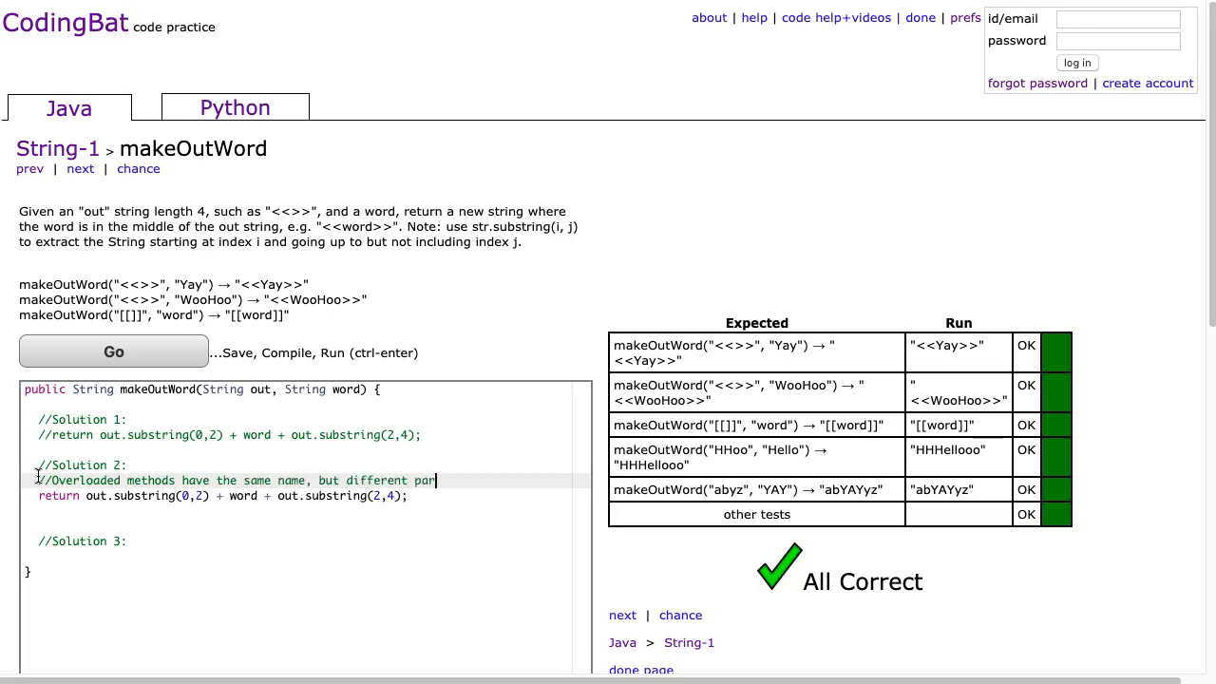
{"action": "type", "text": "ameters"}
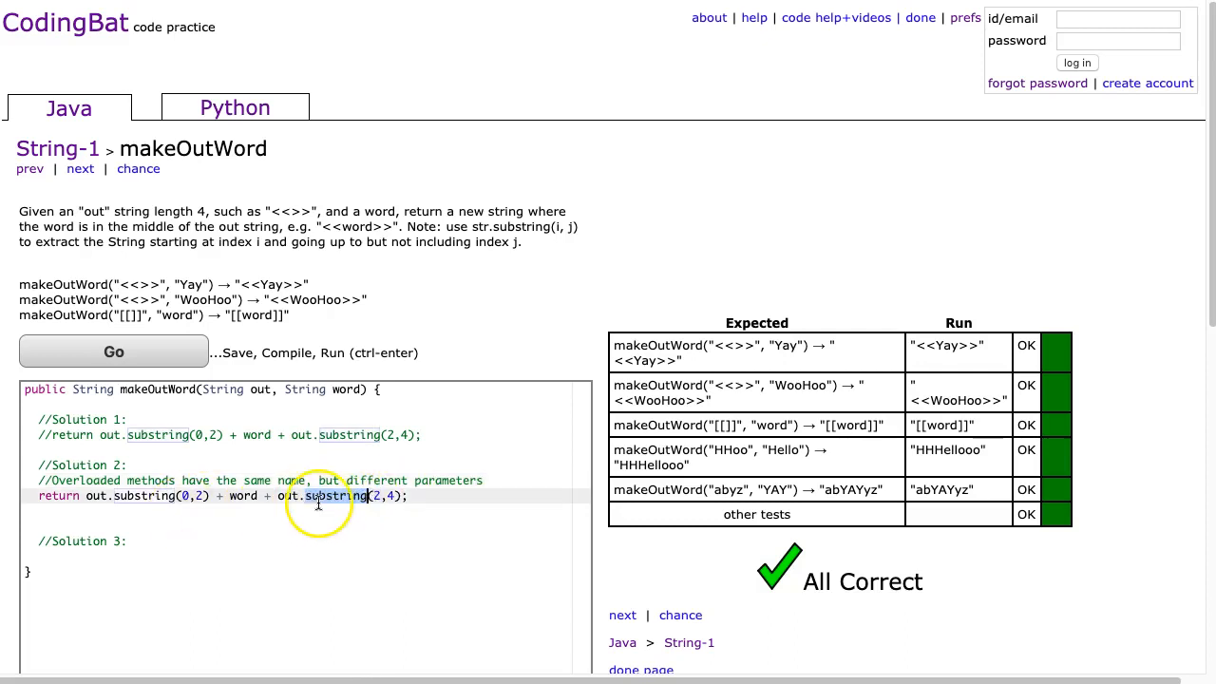
{"action": "mouse_move", "coordinate": [180, 501]}
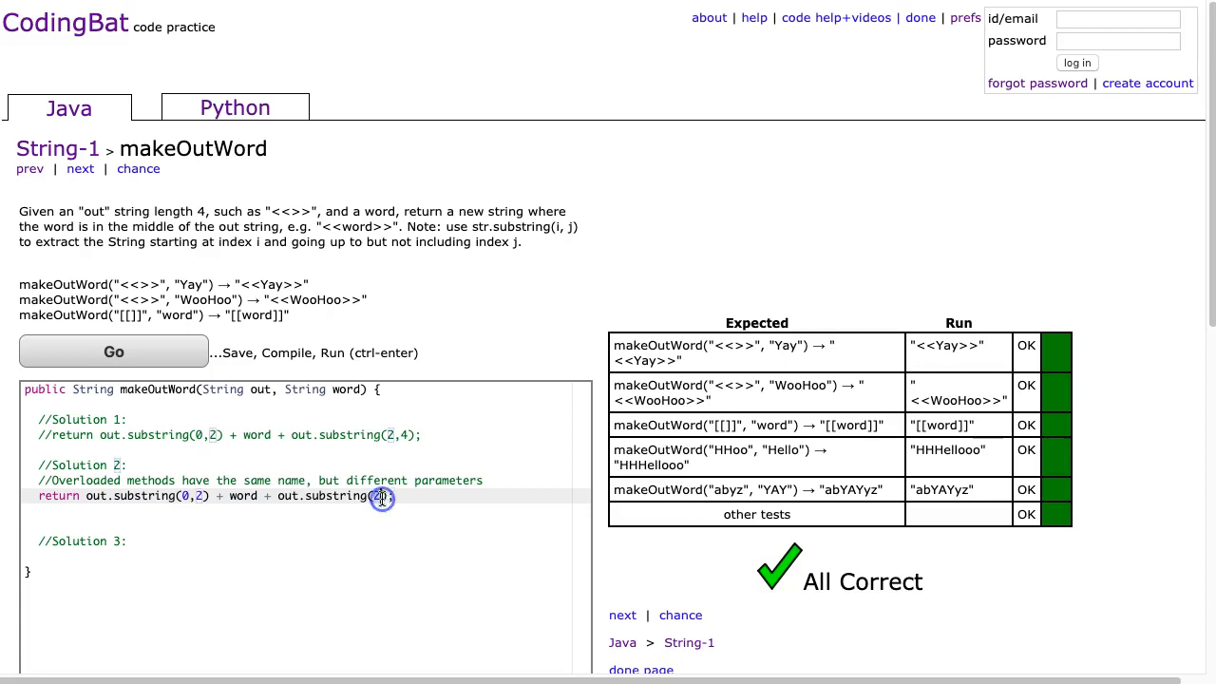
Run the single-argument Solution 2 and confirm All Correct
{"action": "left_click", "coordinate": [113, 351]}
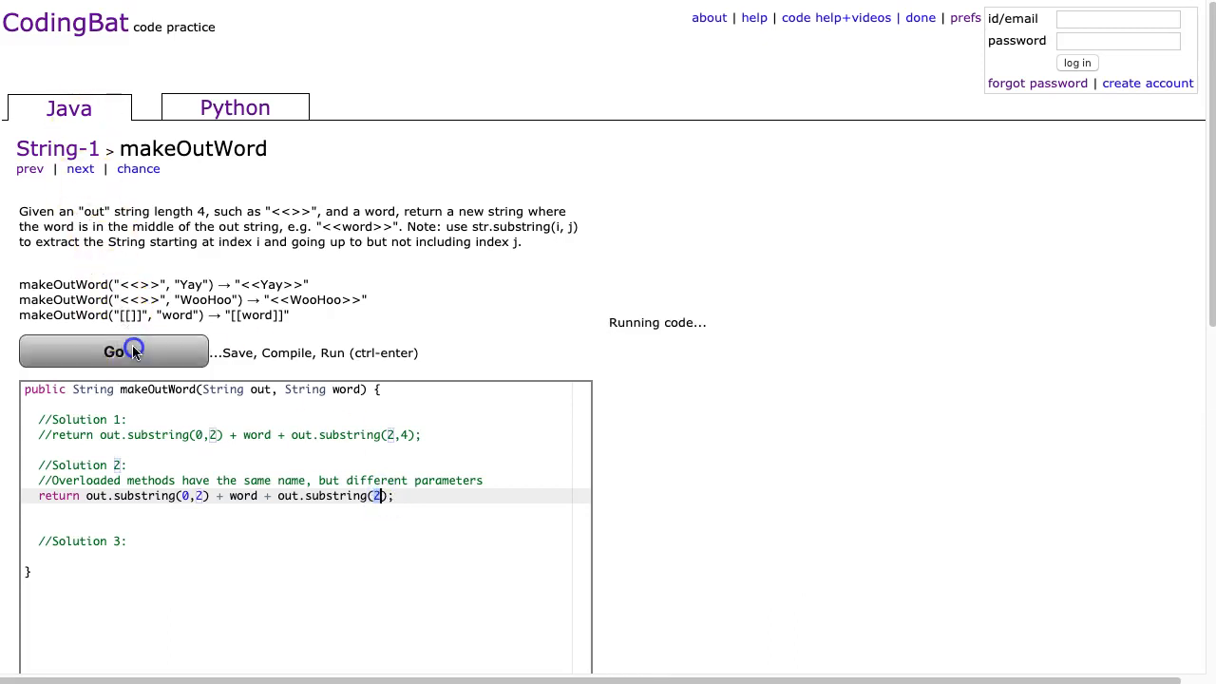
{"action": "left_click", "coordinate": [113, 352]}
{"action": "type", "text": "//"}
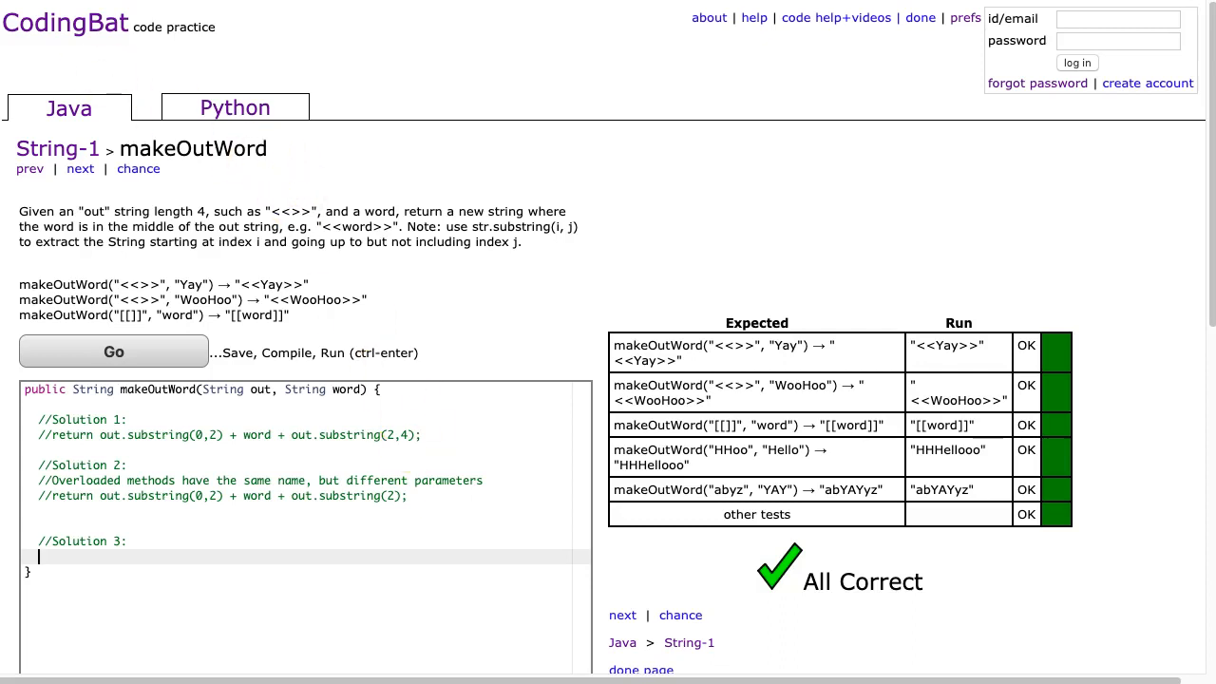
Type return out.charAt(0) + out.charAt(1) + word + out.charAt(2) + out.charAt(3);
{"action": "type", "text": "return out.charAt(0) + out.charAt(1) + word + out.charAt(2) + out.charAt(3);"}
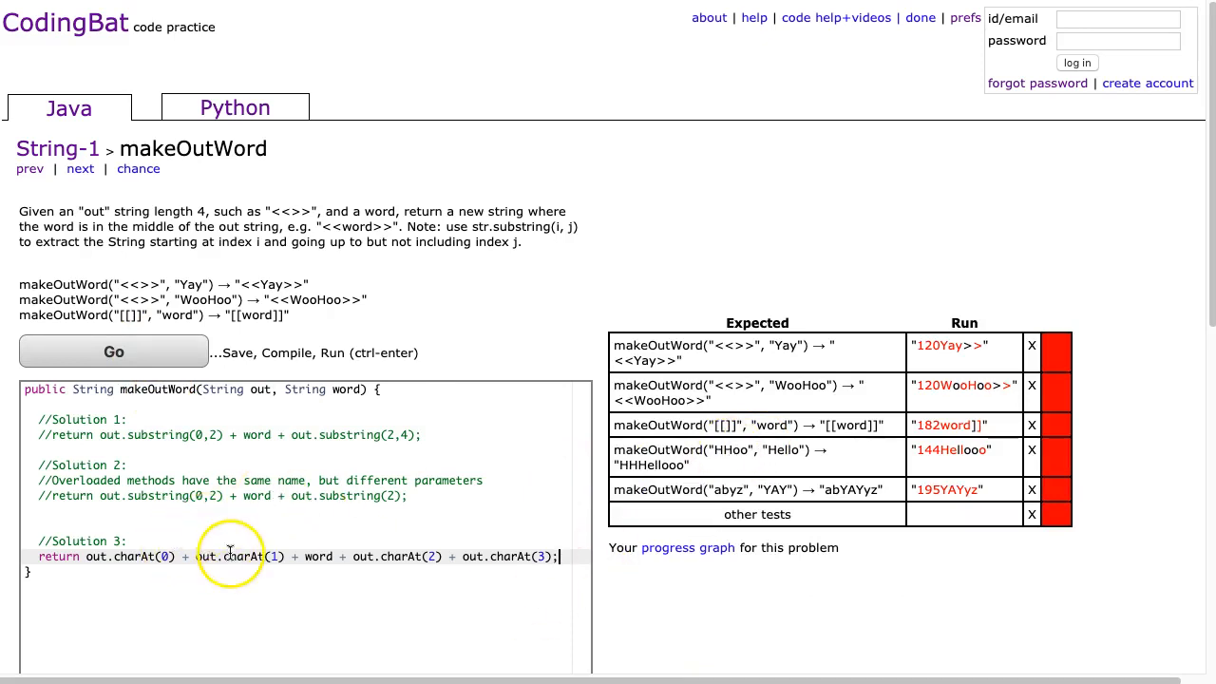
{"action": "mouse_move", "coordinate": [479, 556]}
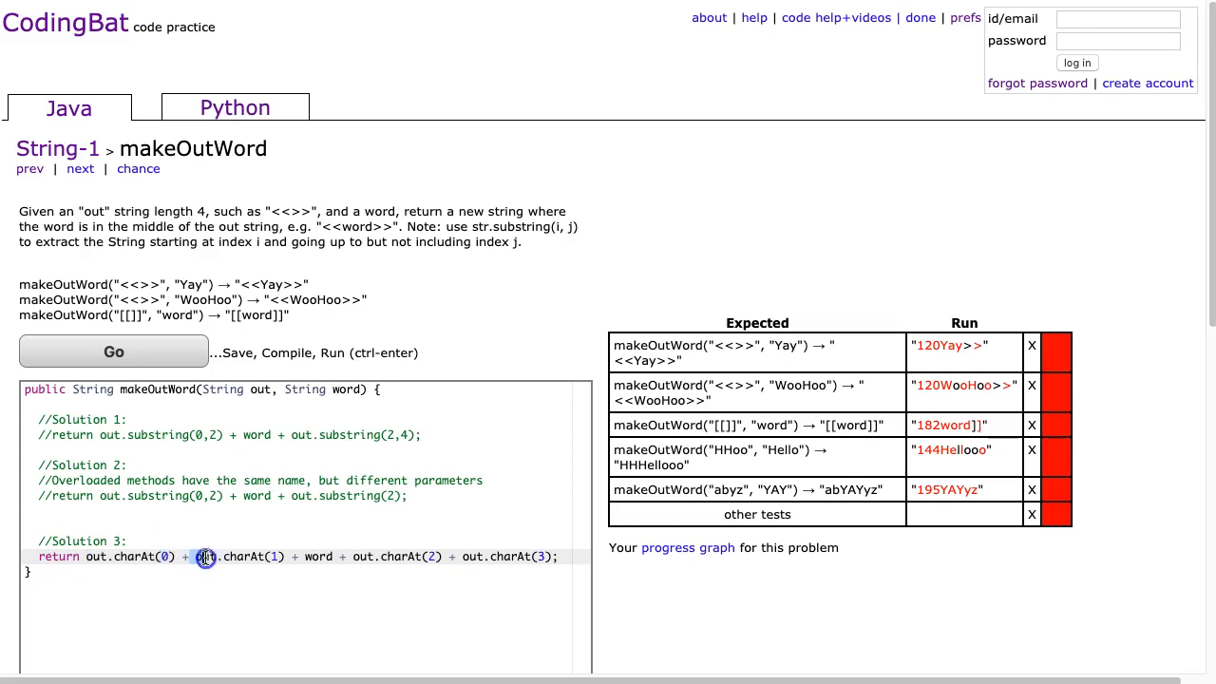
Highlight out.charAt(1) and word, then place the caret before the first charAt call
{"action": "double_click", "coordinate": [233, 557]}
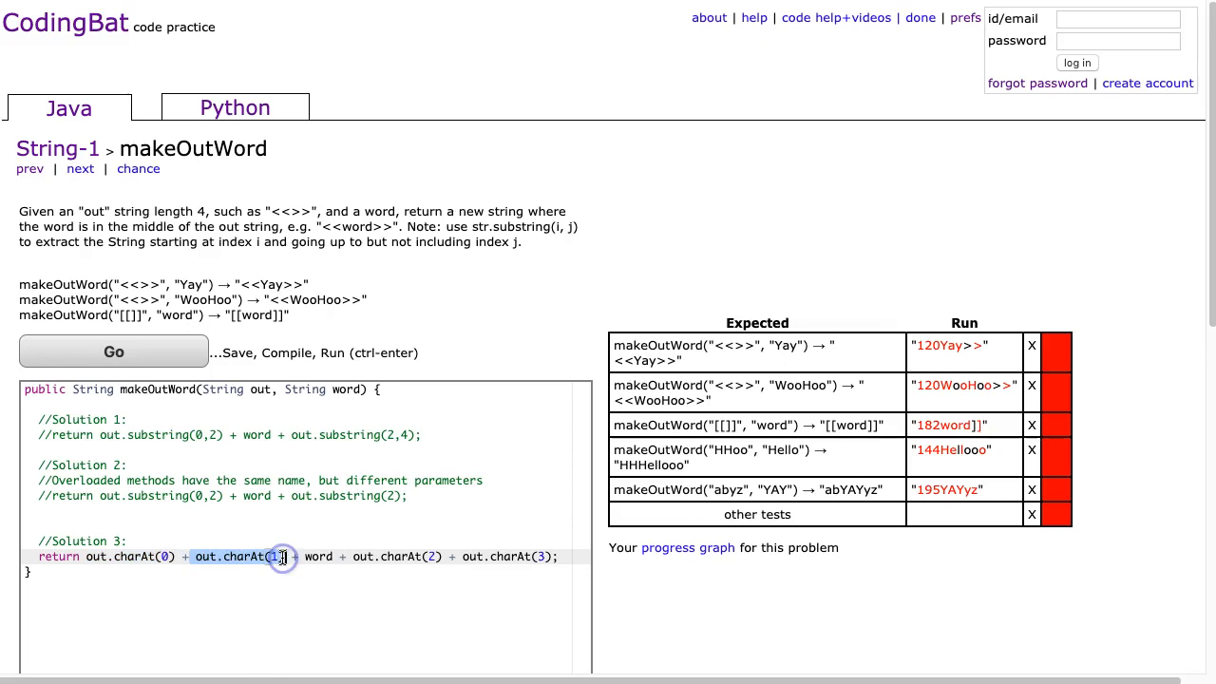
{"action": "mouse_move", "coordinate": [282, 559]}
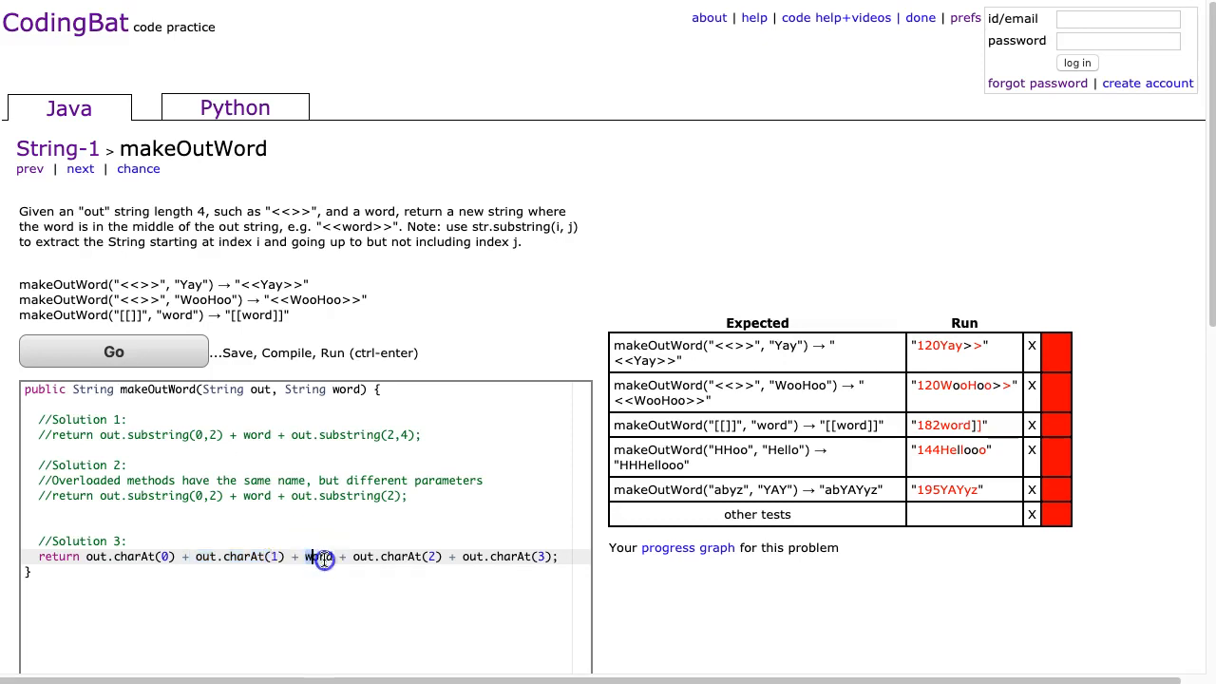
{"action": "double_click", "coordinate": [320, 557]}
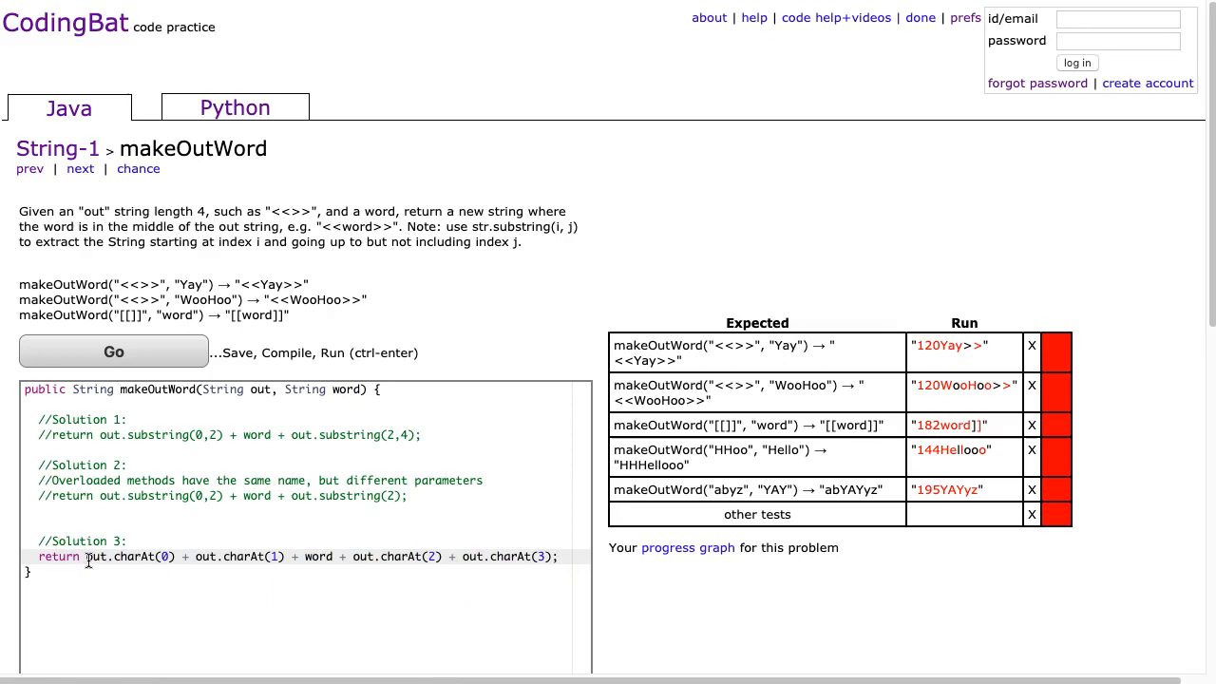
{"action": "double_click", "coordinate": [124, 557]}
{"action": "type", "text": " \"\""}
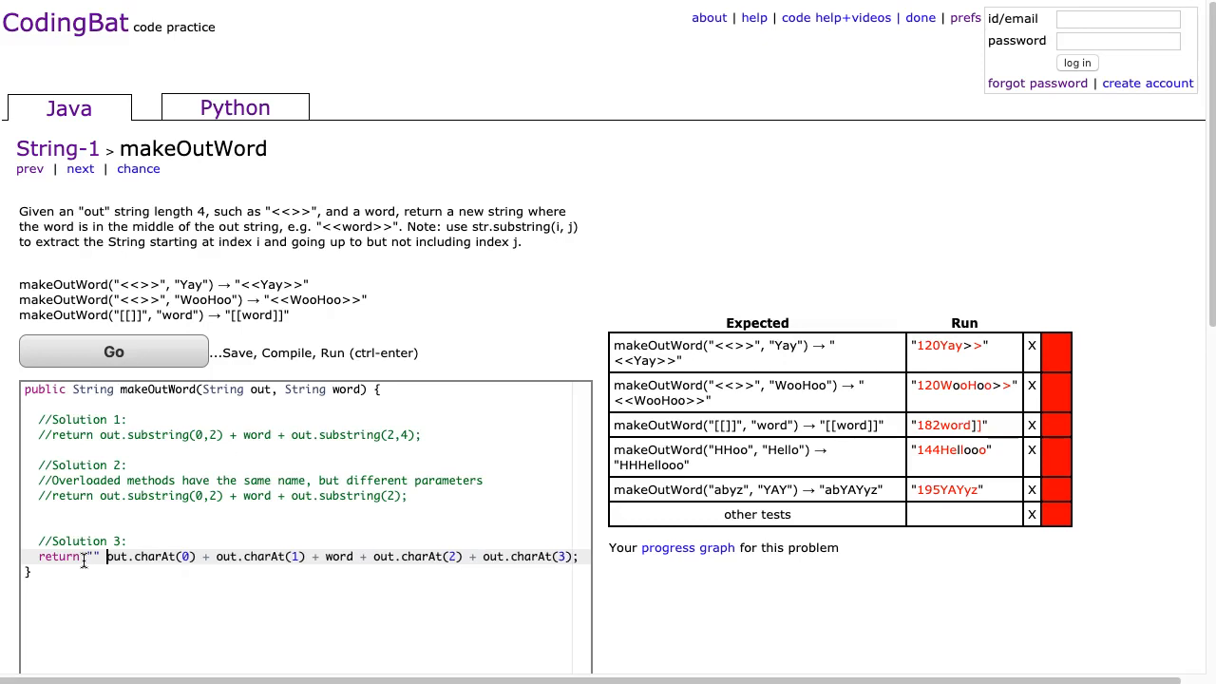
Rerun Solution 3 with the empty-string prefix and confirm All Correct
{"action": "left_click", "coordinate": [113, 351]}
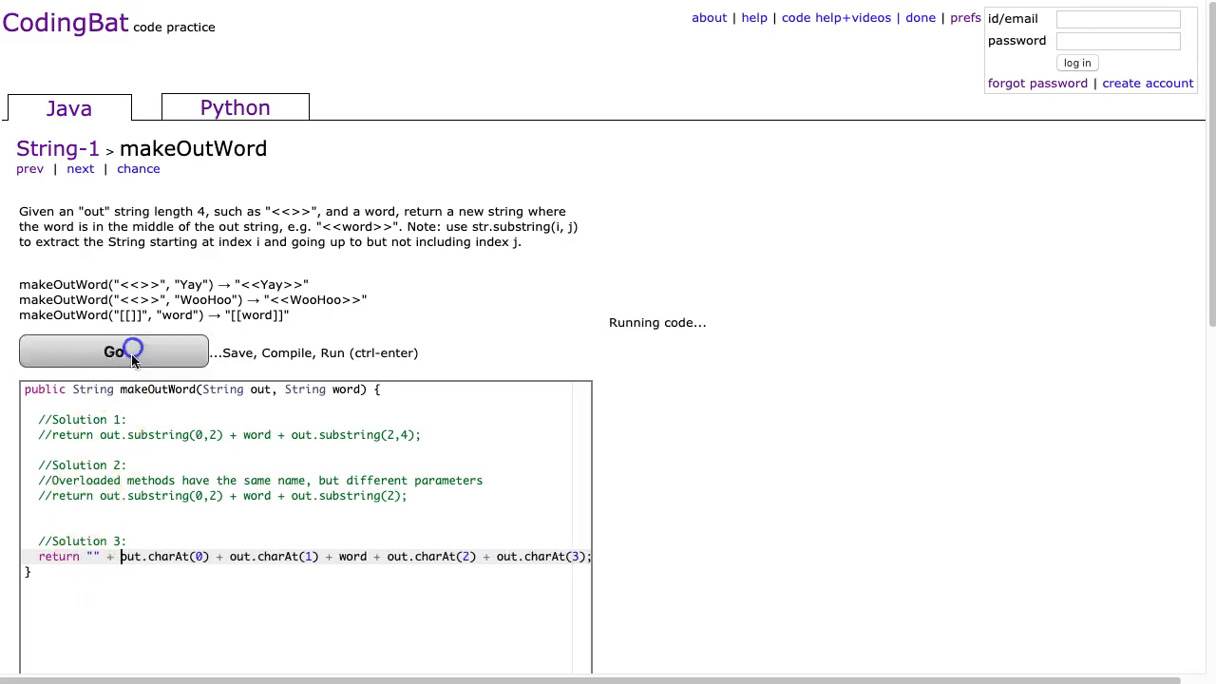
{"action": "left_click", "coordinate": [114, 352]}
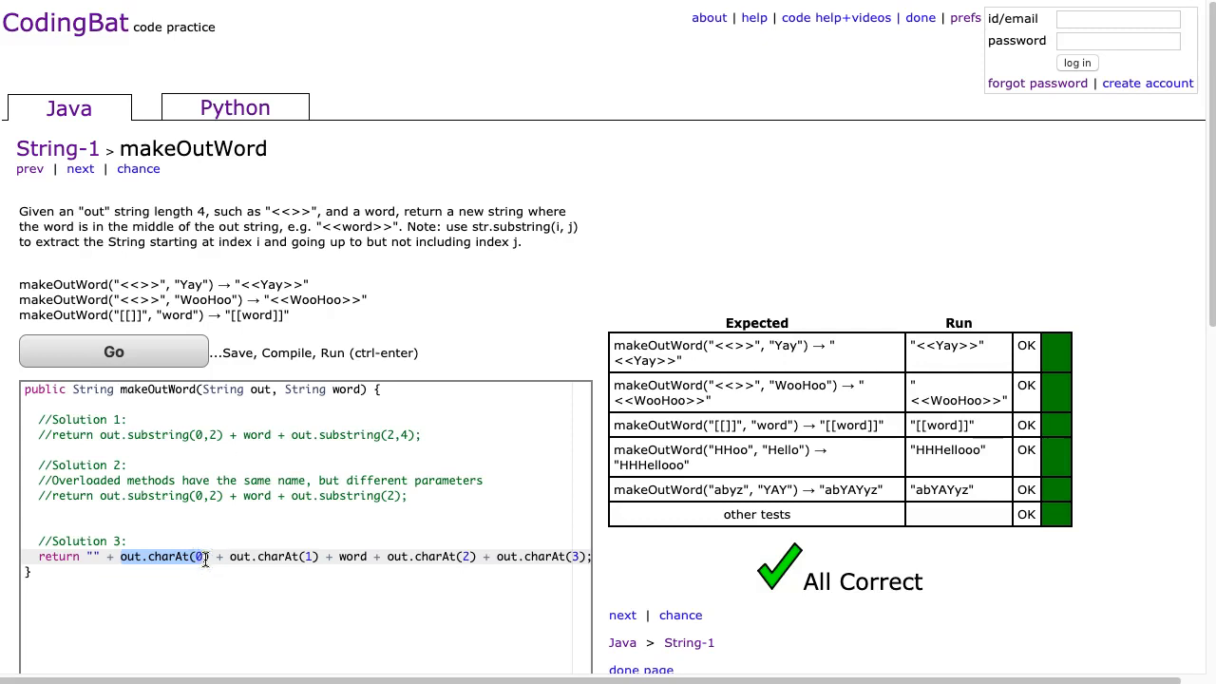
{"action": "mouse_move", "coordinate": [931, 481]}
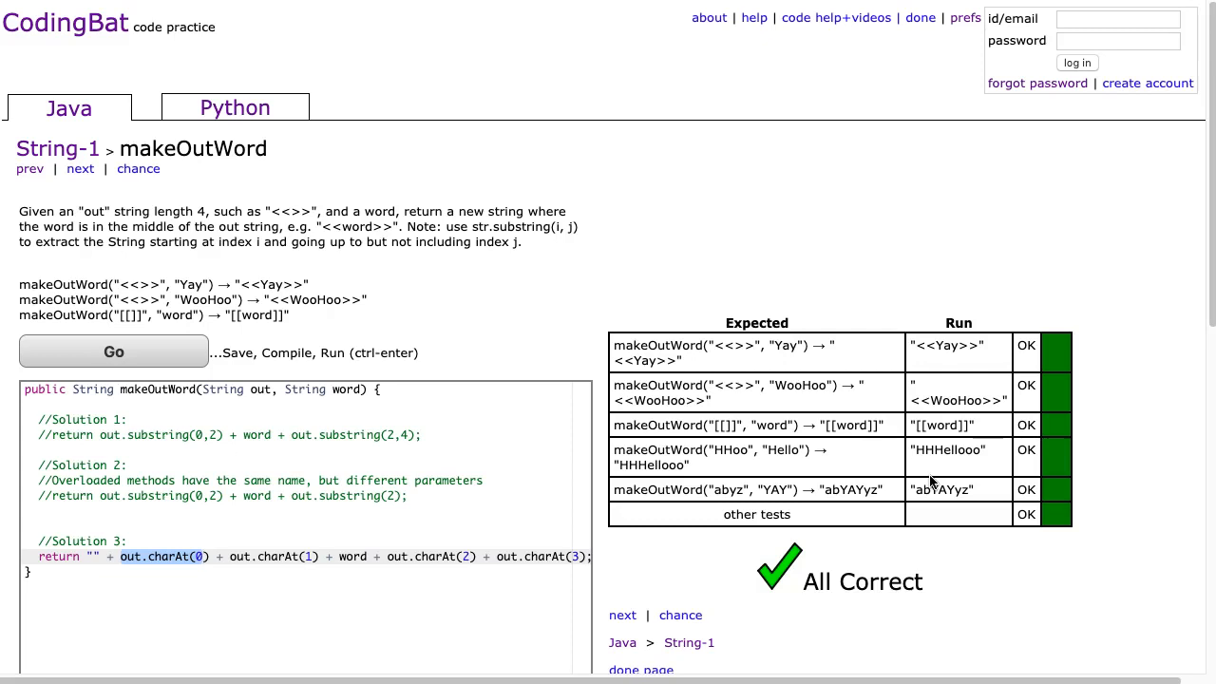
{"action": "mouse_move", "coordinate": [1113, 413]}
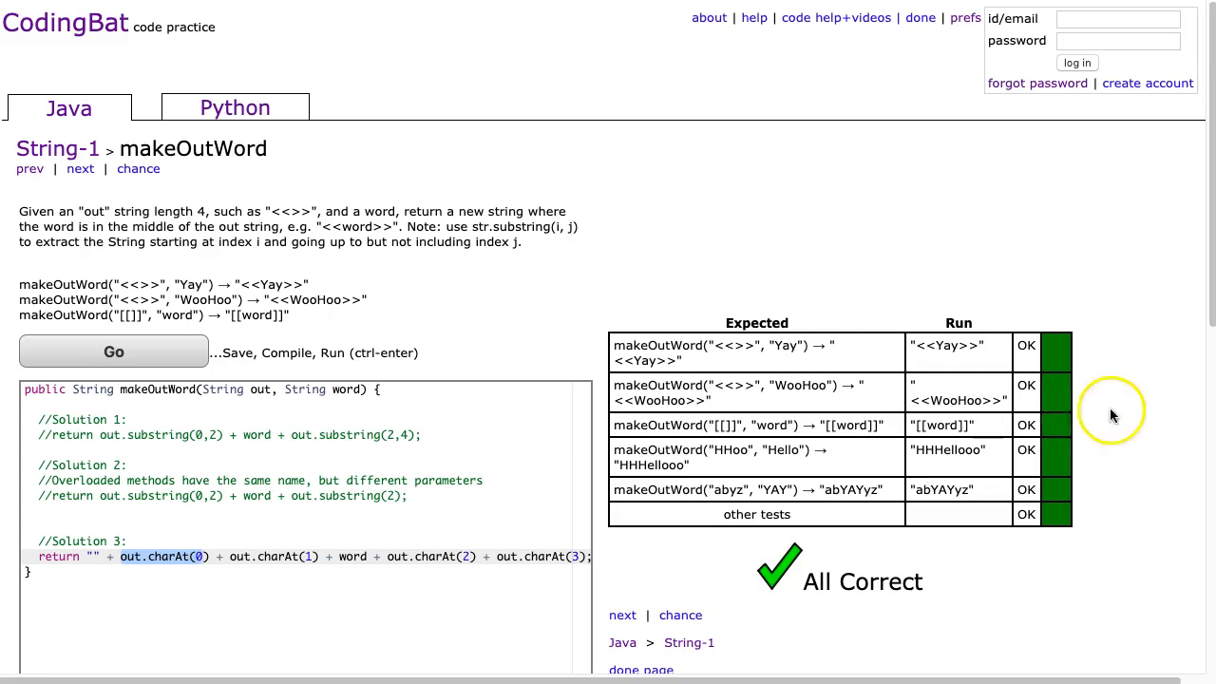
{"action": "mouse_move", "coordinate": [906, 364]}
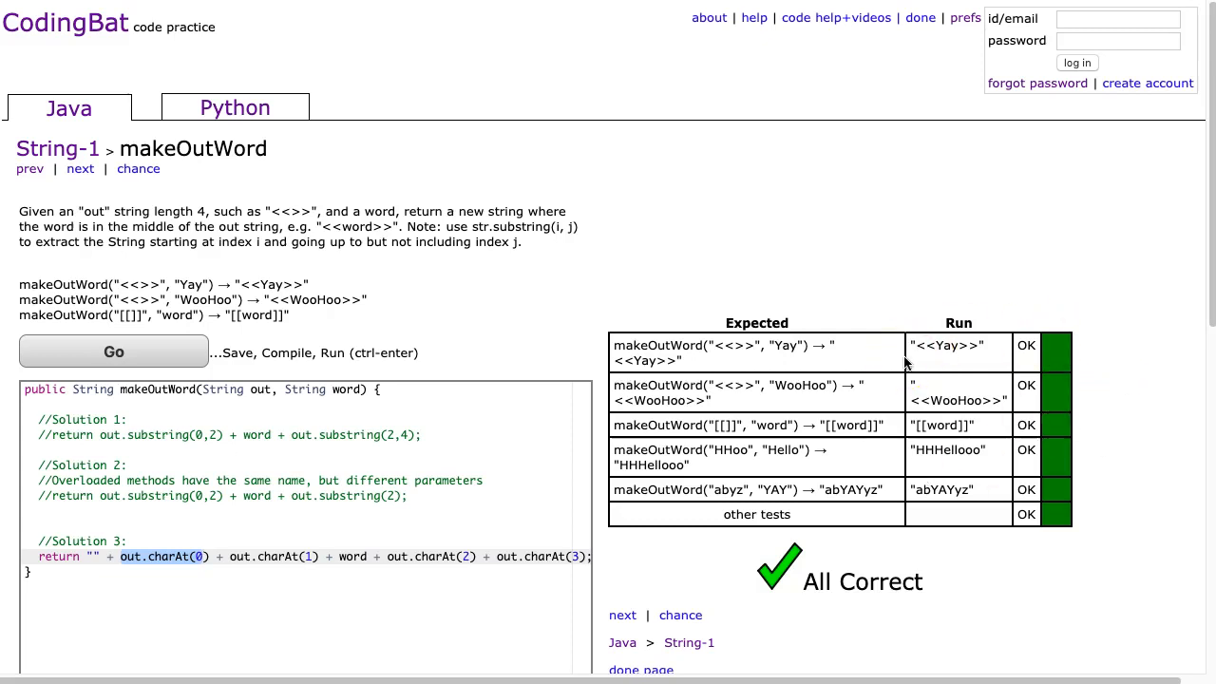